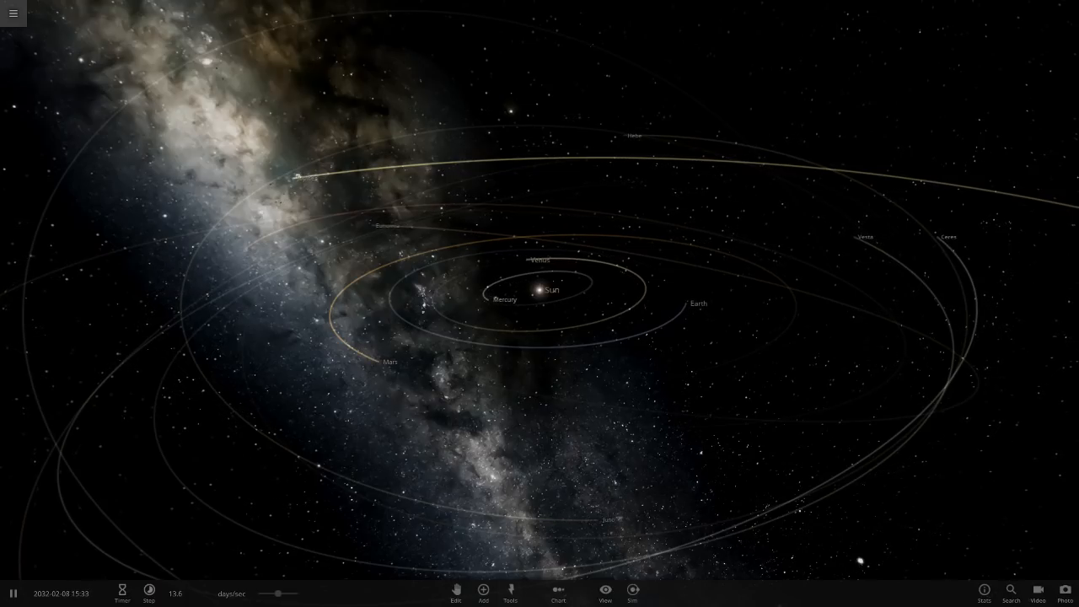
Load the user-made HR 1998 star system from the simulations list, searching 'thal'.
left_click(10, 15)
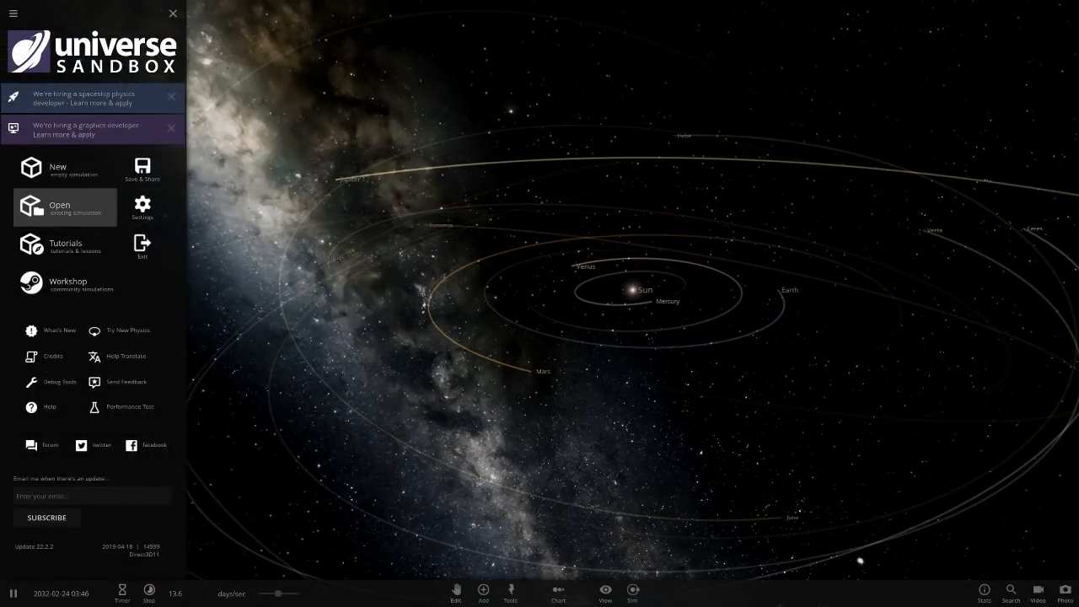
left_click(59, 205)
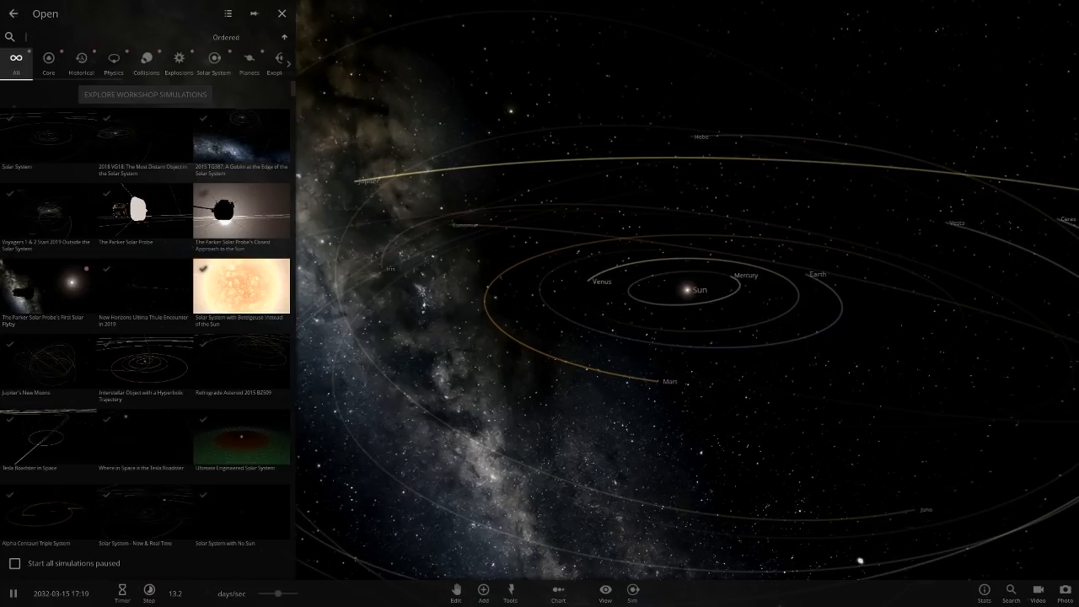
type("thal")
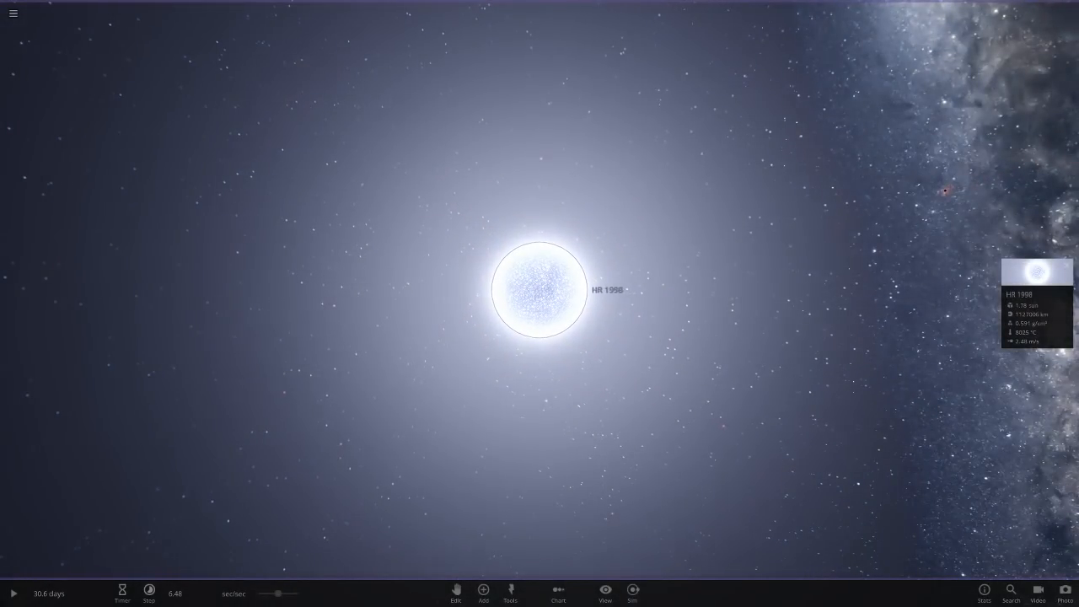
Inspect star HR 1998, show its planets' orbit paths, and inspect the planet Idell.
left_click(1036, 274)
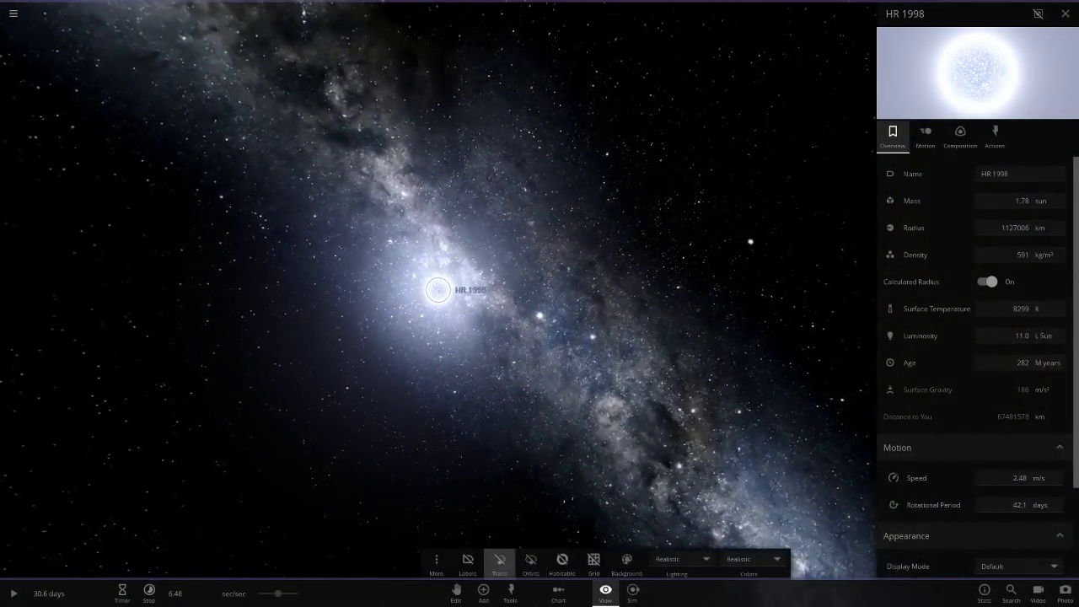
left_click(529, 560)
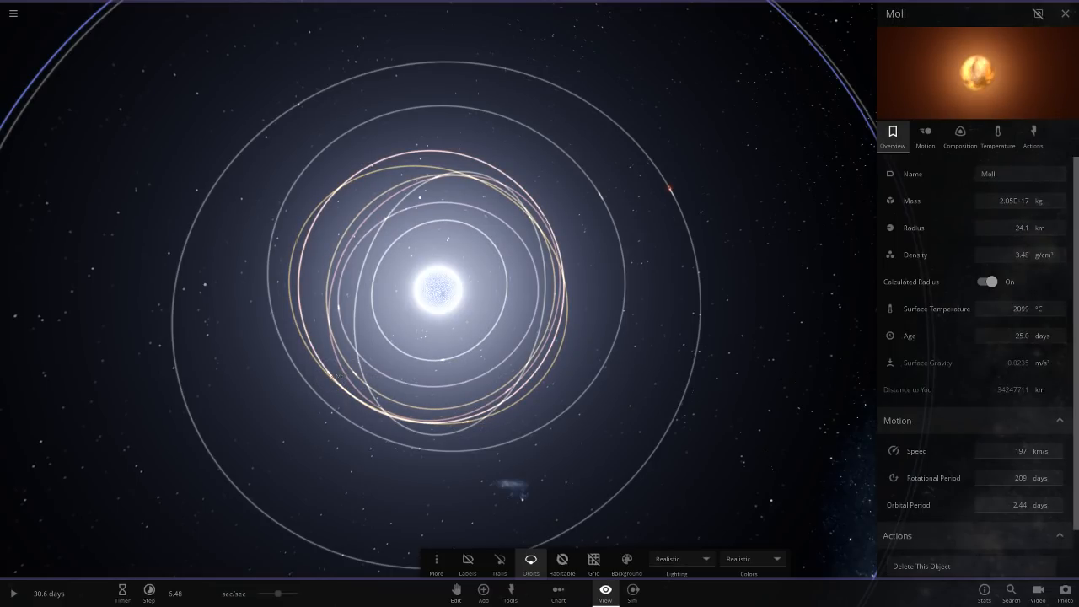
left_click(467, 560)
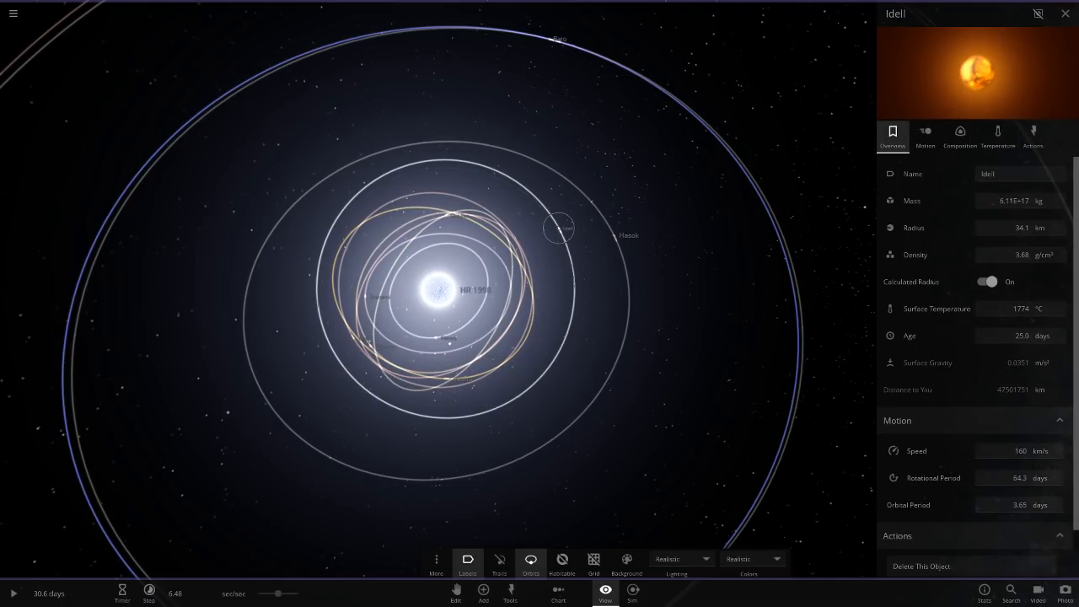
Inspect planet Hasok, check its Temperature readings, and return to its Overview.
left_click(614, 234)
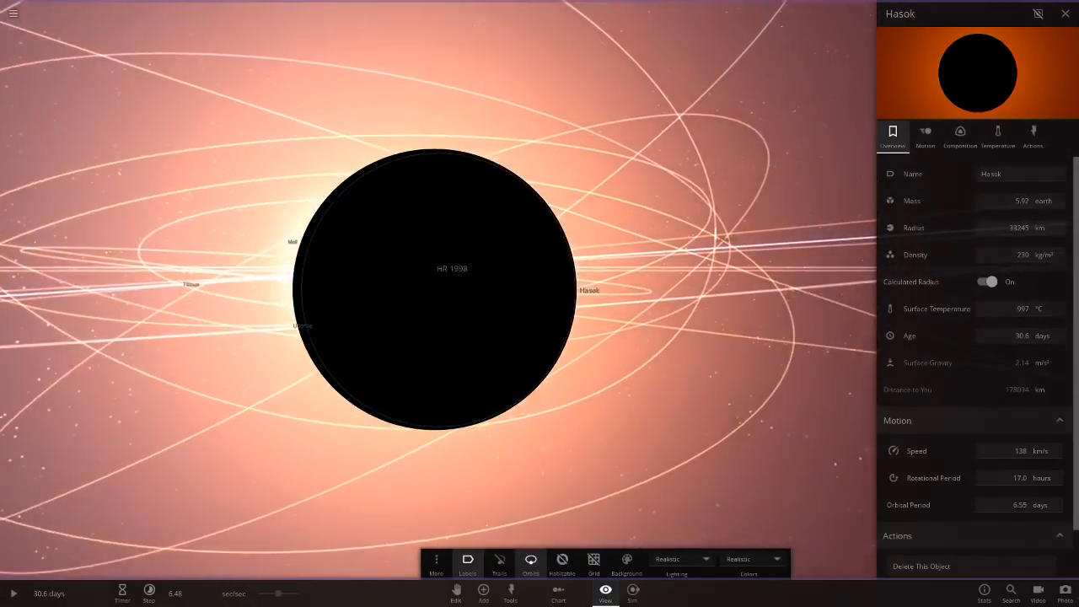
left_click(999, 135)
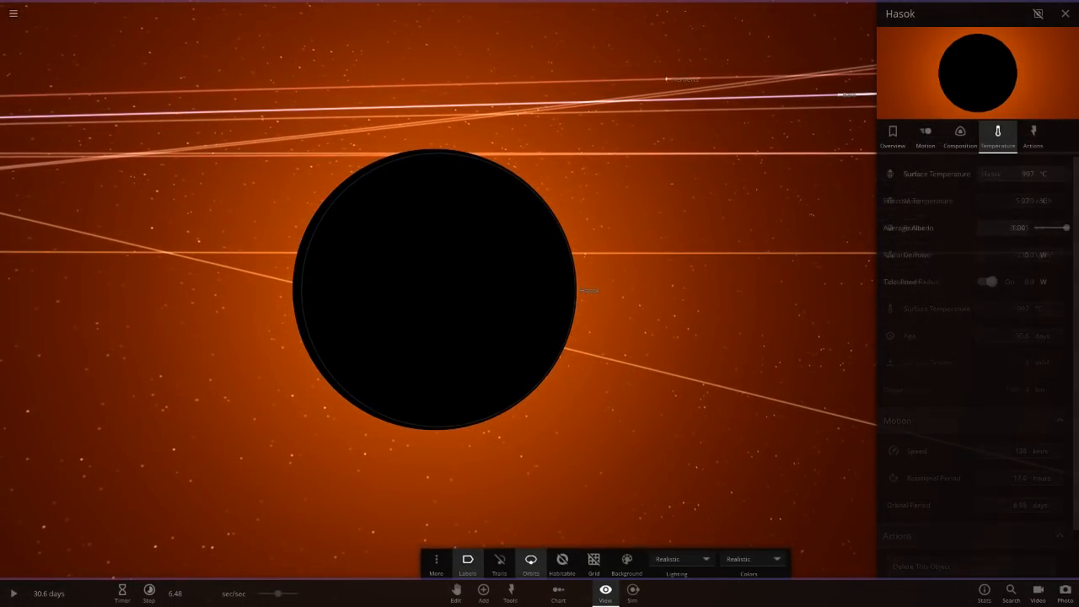
left_click(892, 135)
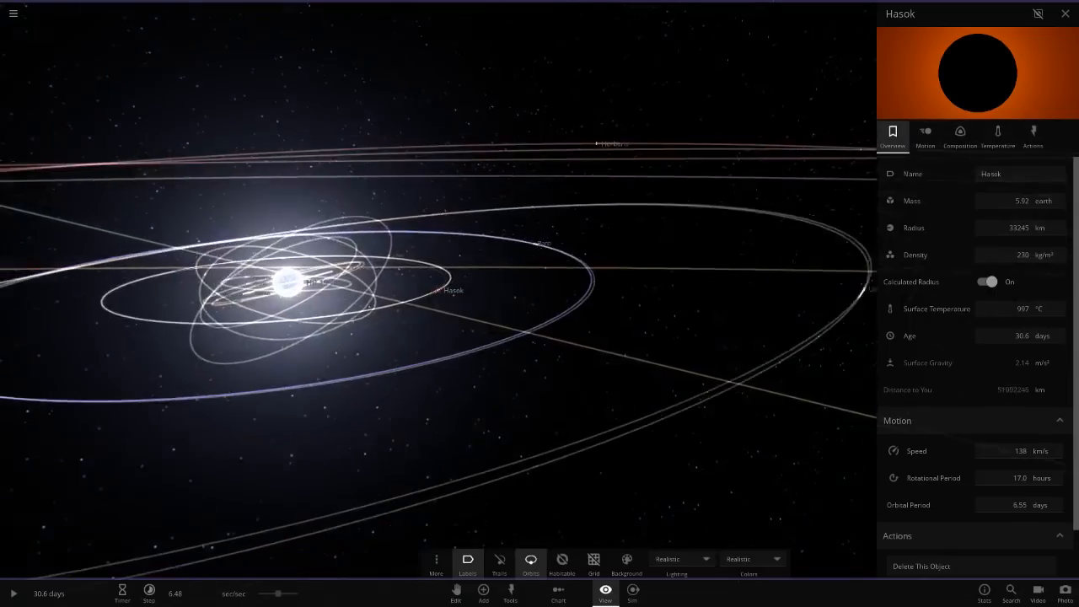
Inspect the ocean planet Baro's temperature and atmosphere, then select the ringed red planet Ulthok.
left_click(563, 195)
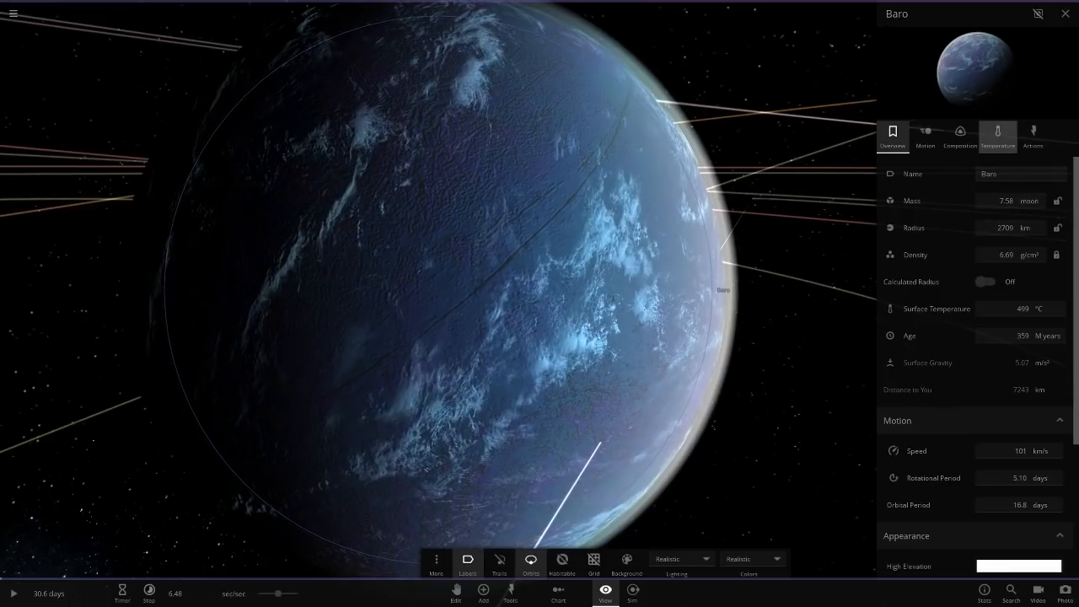
left_click(999, 135)
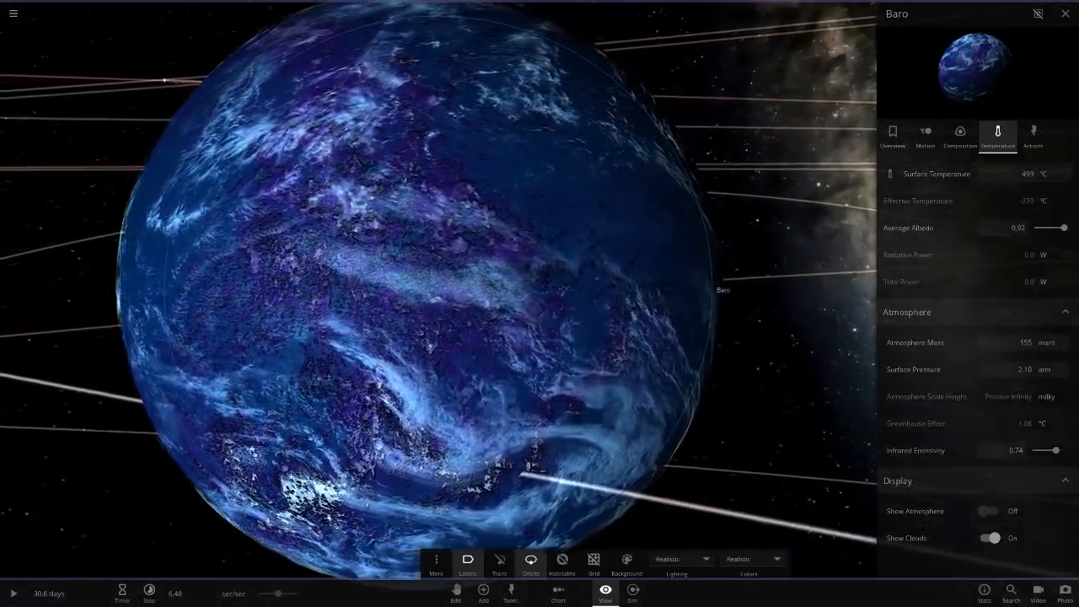
left_click(990, 538)
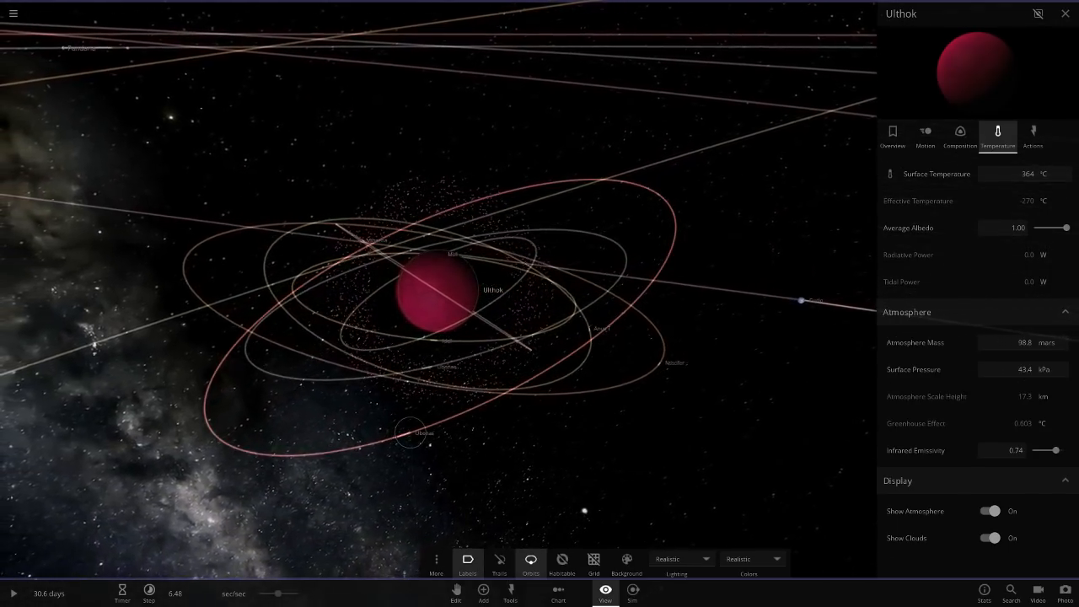
Inspect Ulthok's moons Ubonae and Anus T, the planet Curio, then return to Ulthok.
left_click(415, 431)
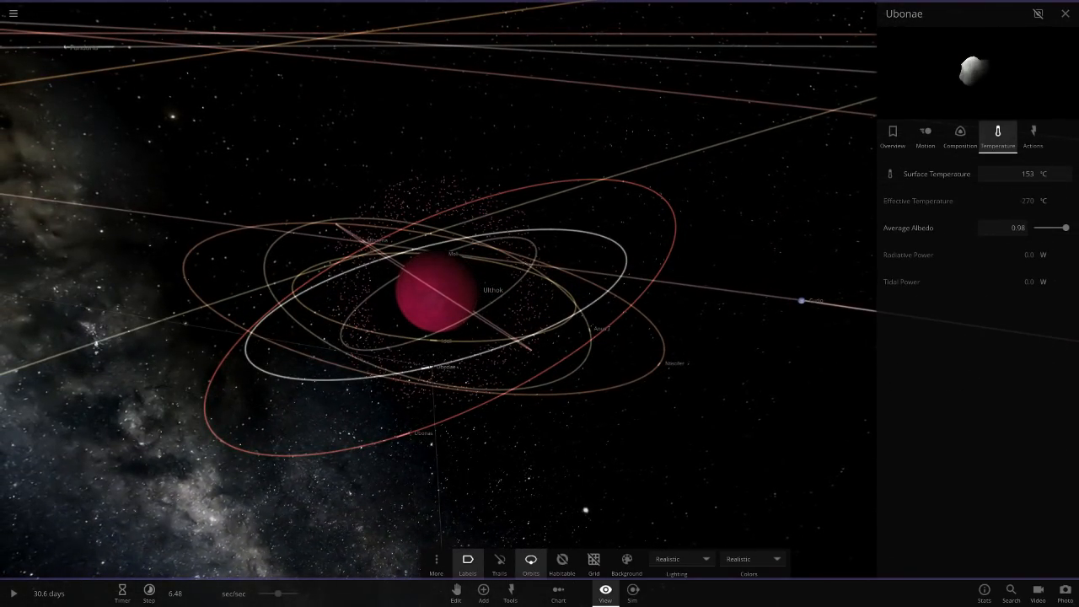
left_click(659, 363)
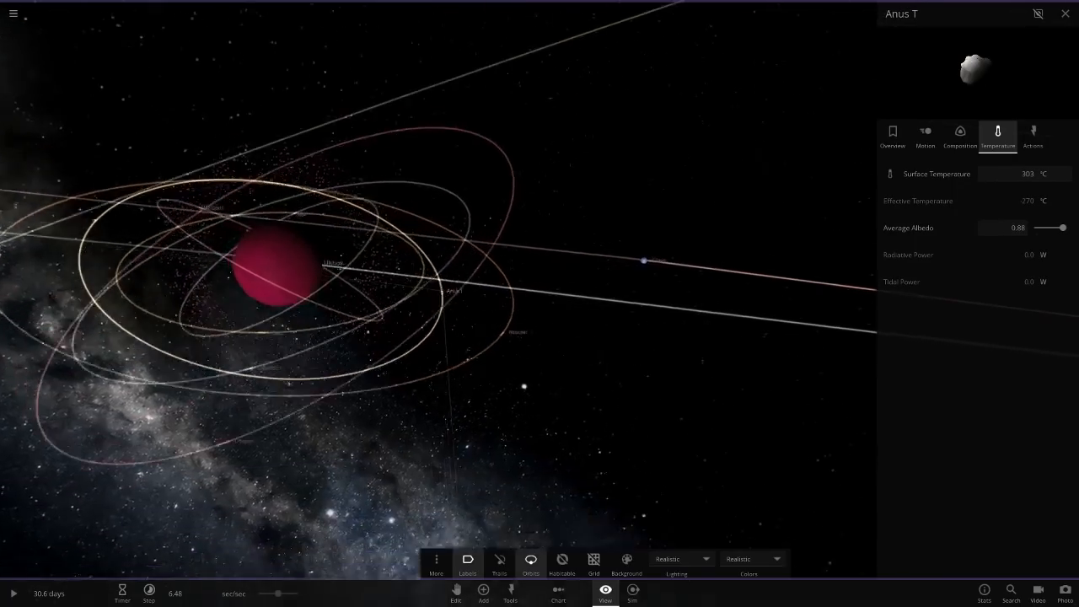
left_click(668, 260)
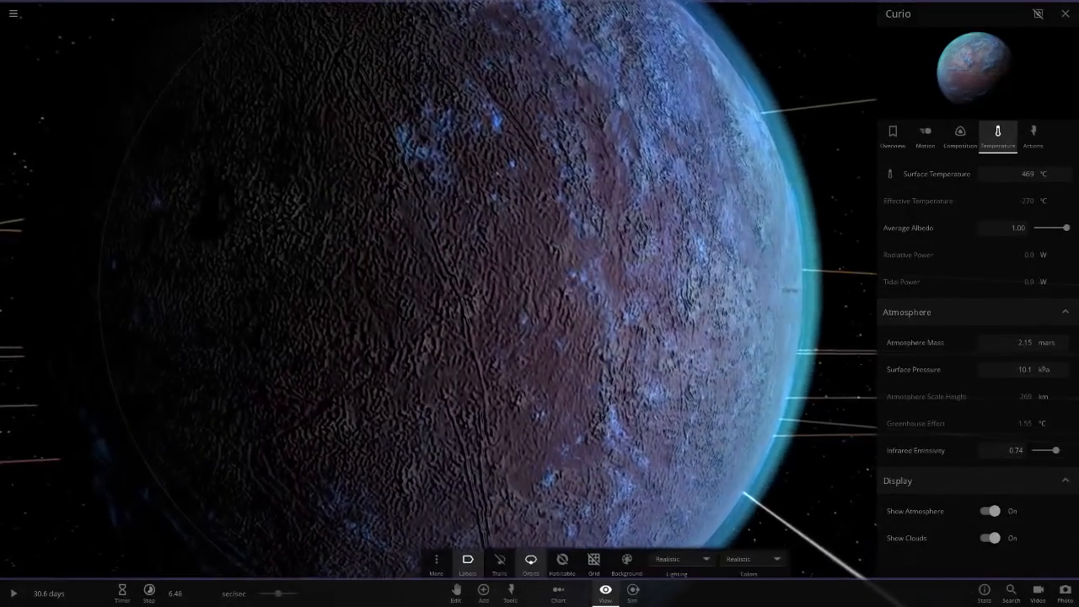
left_click(992, 511)
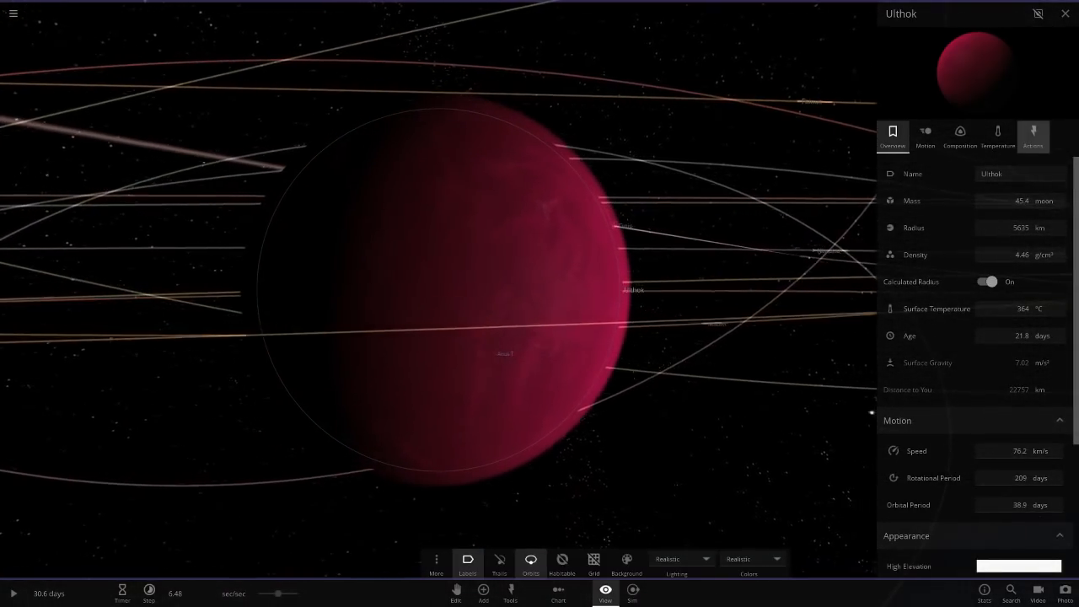
Hide Ulthok's clouds and atmosphere in its Temperature settings.
left_click(999, 135)
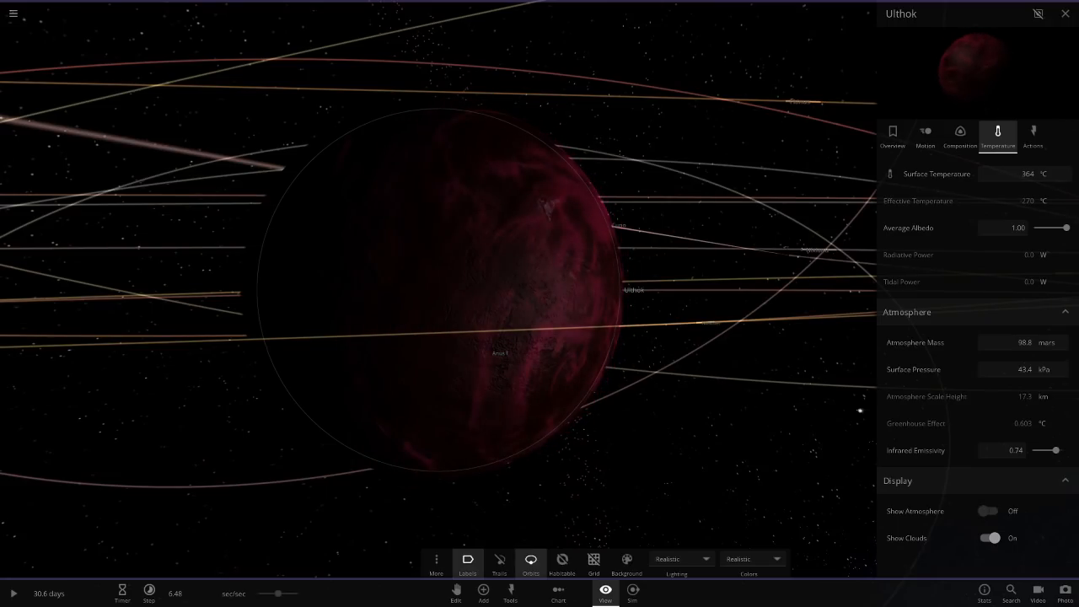
left_click(988, 536)
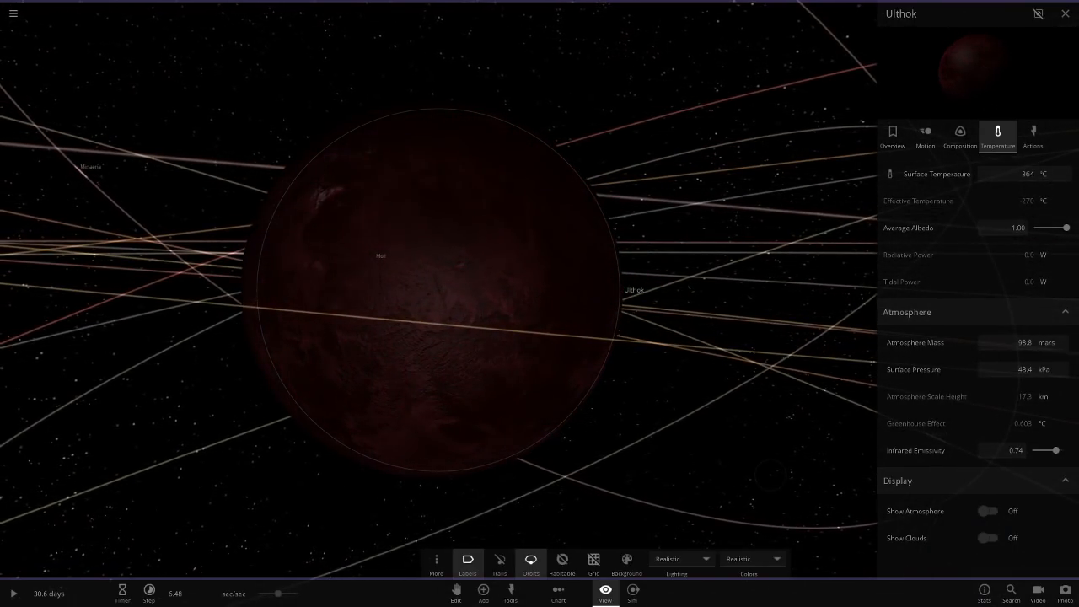
left_click(989, 511)
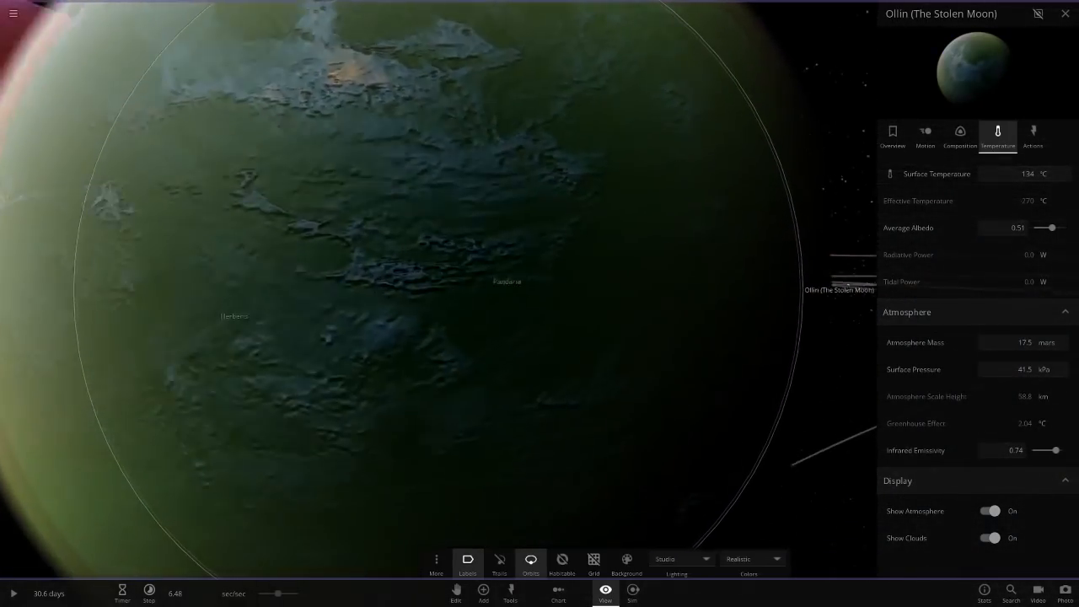
Inspect the red planet Herberis B, then move on toward the teal planet Flufforic.
scroll("down", 3)
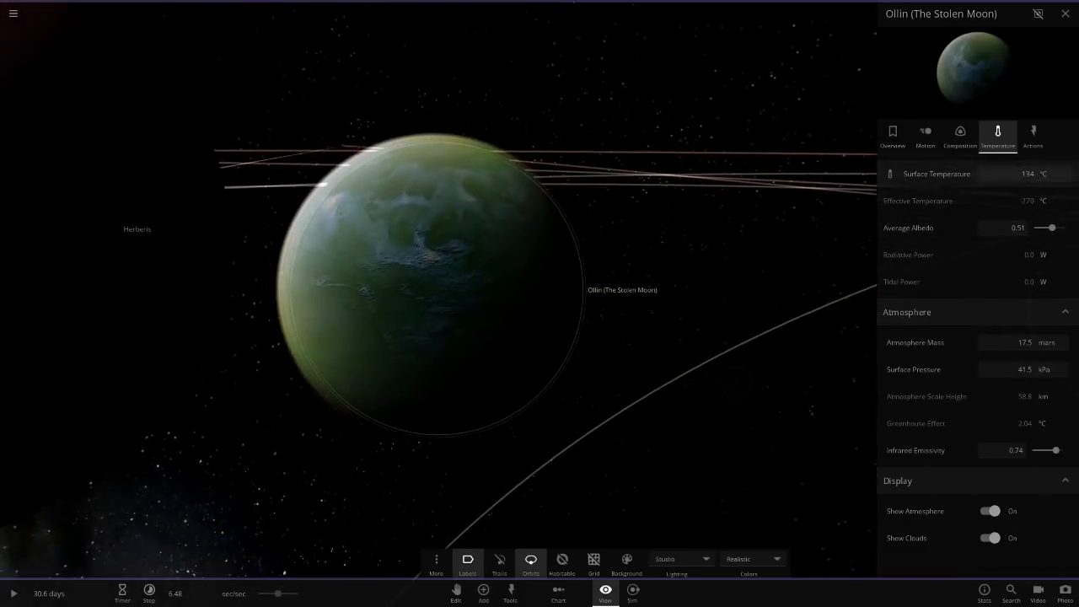
left_click(676, 560)
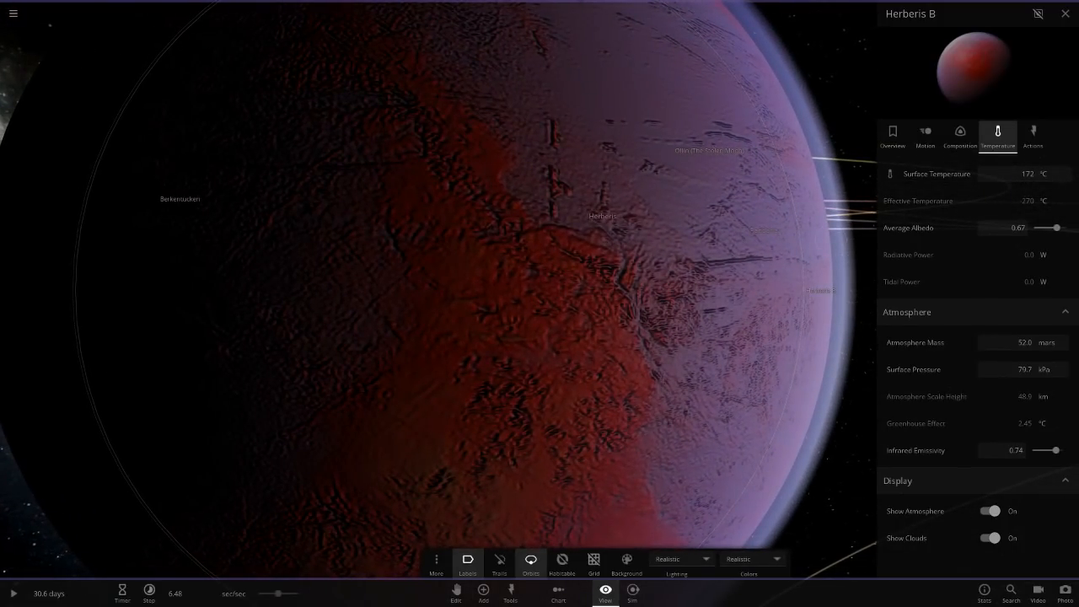
scroll("down", 3)
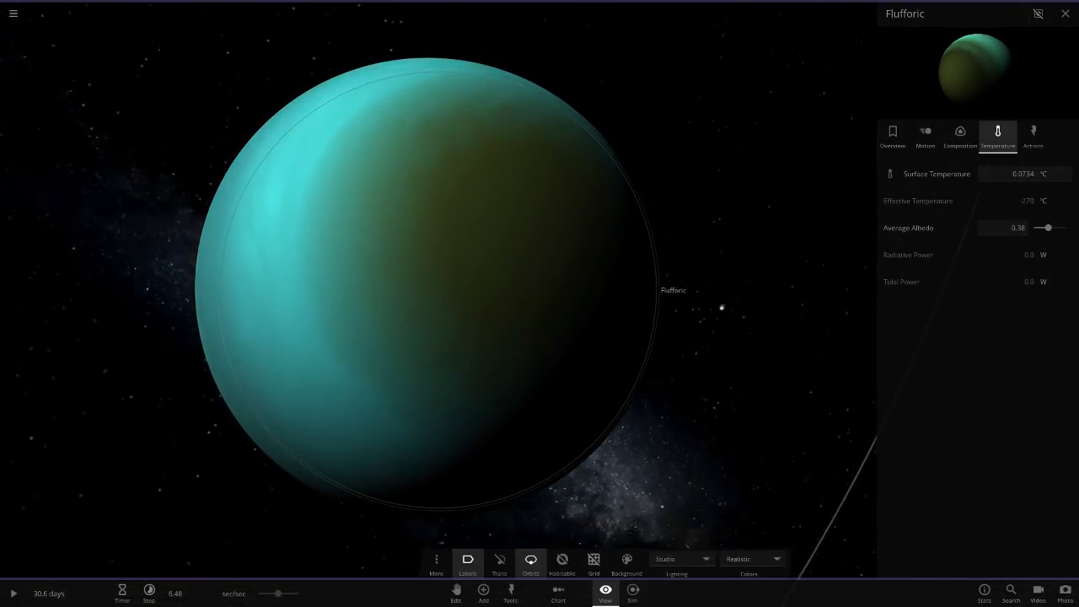
Inspect the purple planet Pandaria's composition and temperature readings, then pull back to its orbit.
left_click(529, 565)
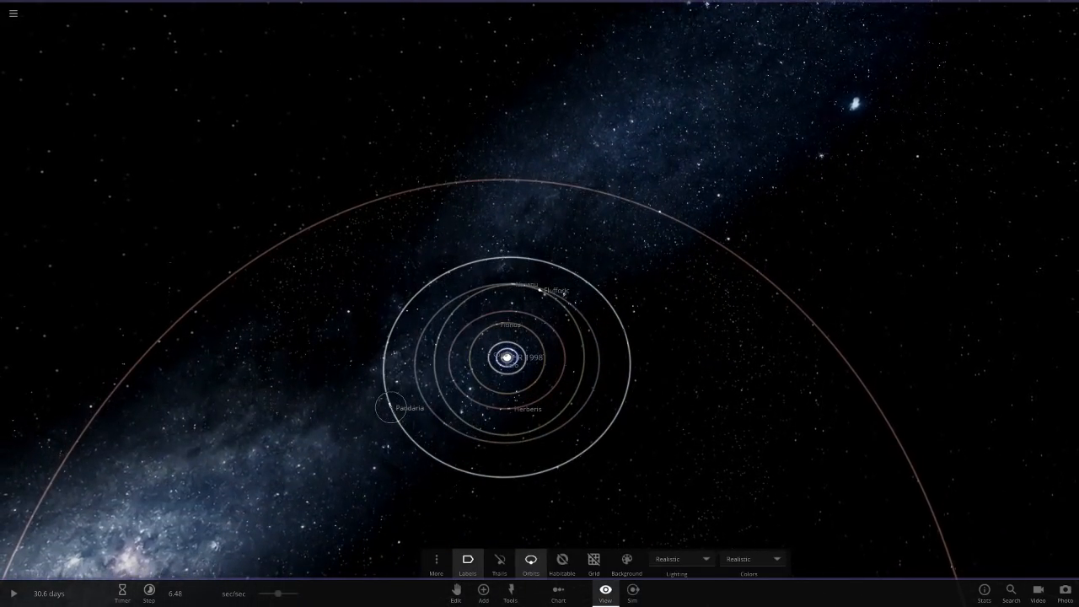
left_click(385, 406)
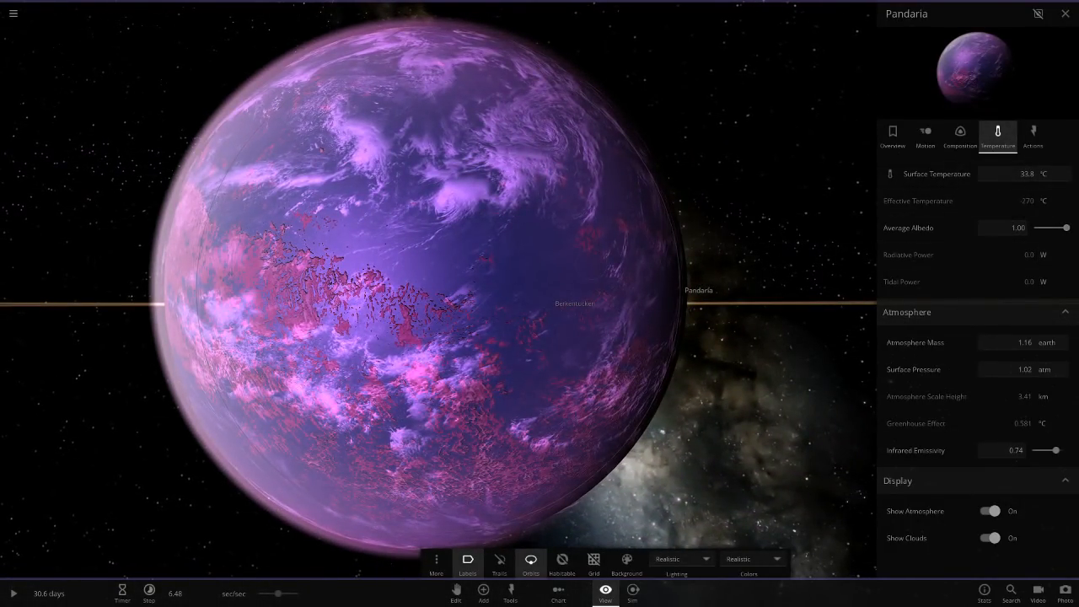
left_click(960, 135)
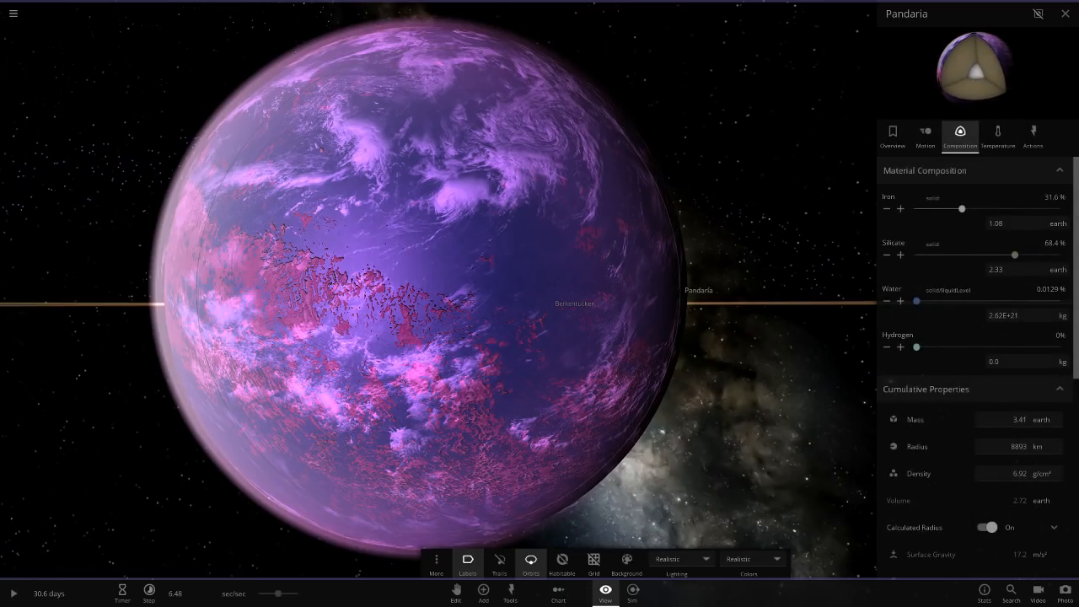
left_click(999, 135)
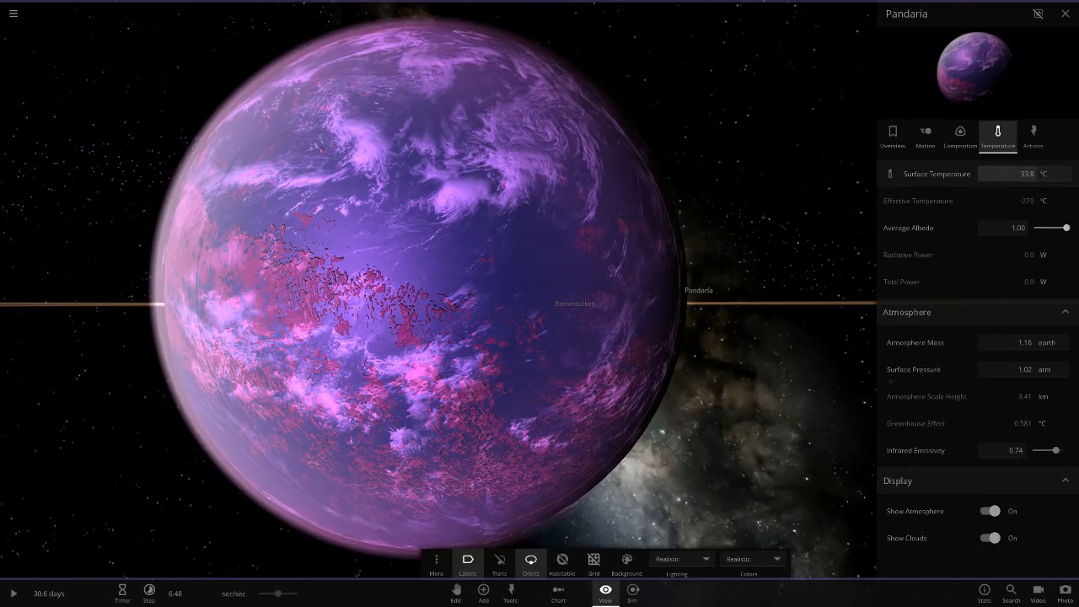
left_click(1024, 174)
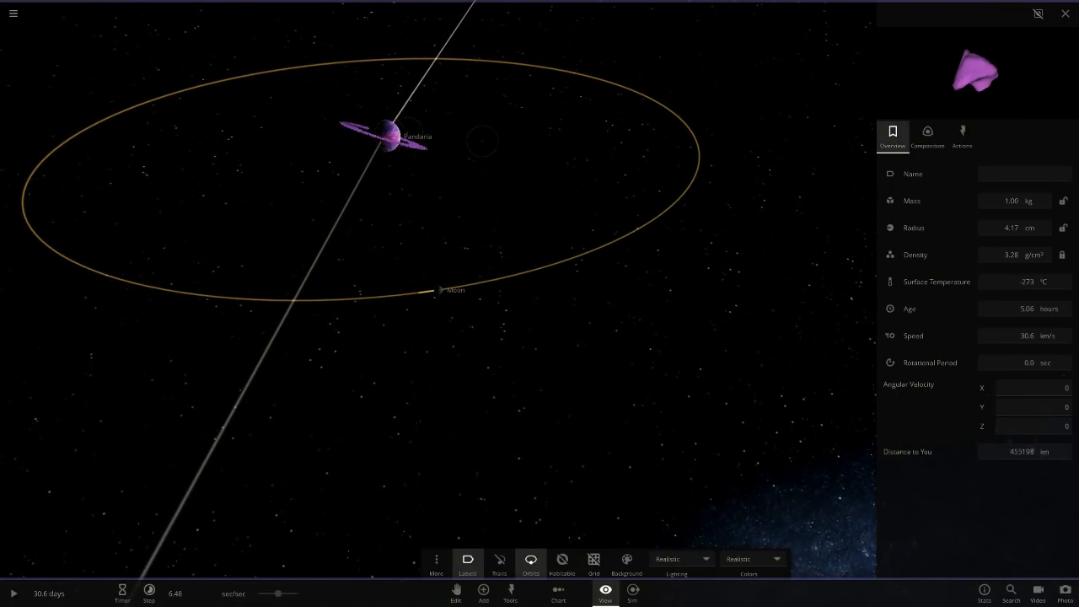
Reopen Pandaria's composition and magnetic field data, overview, and temperature readings.
left_click(927, 135)
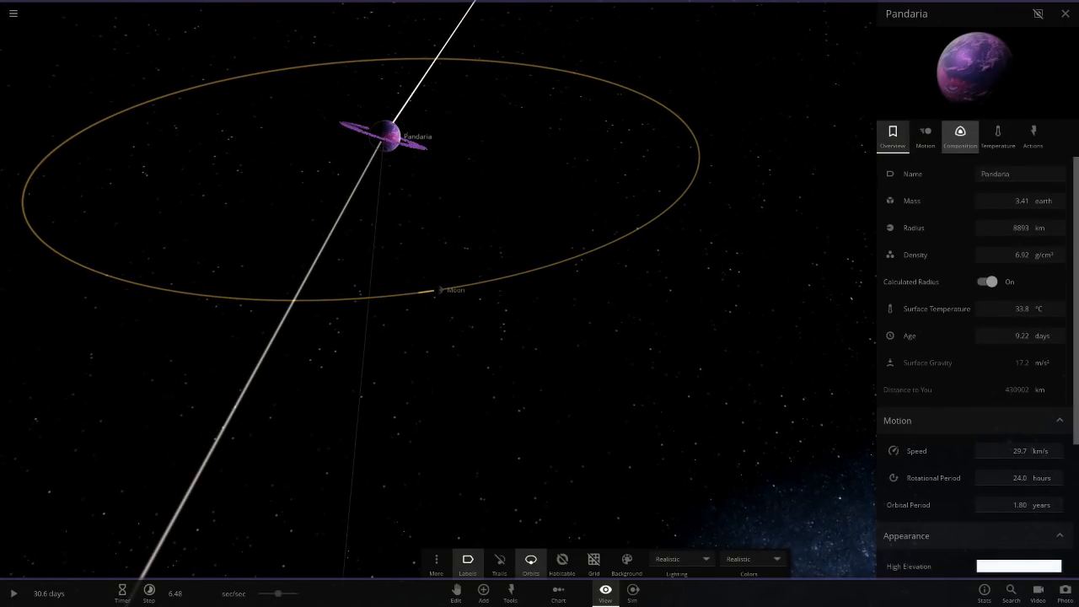
left_click(960, 135)
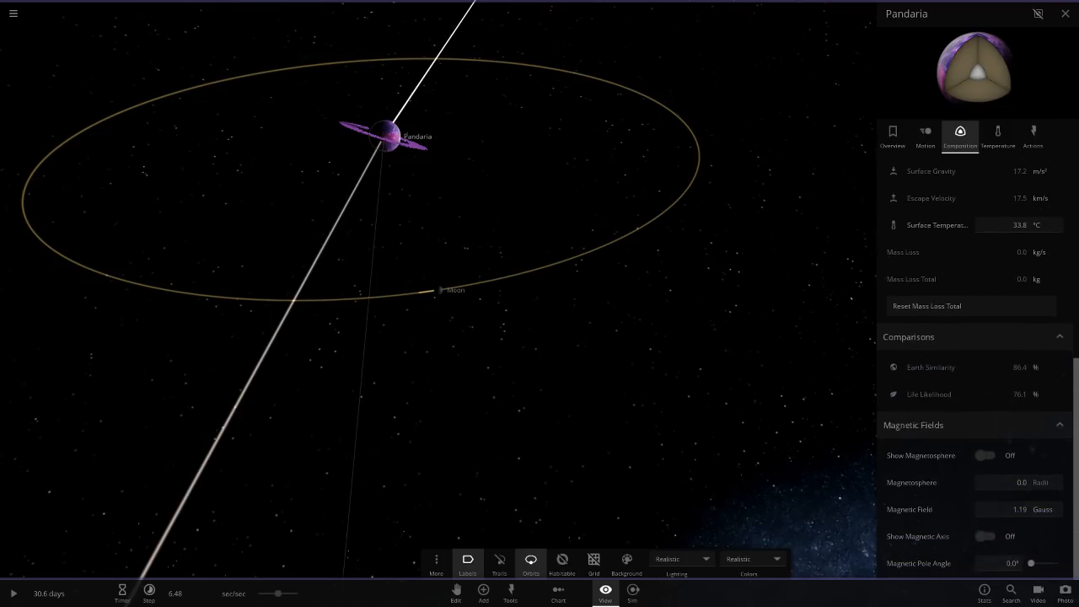
left_click(892, 135)
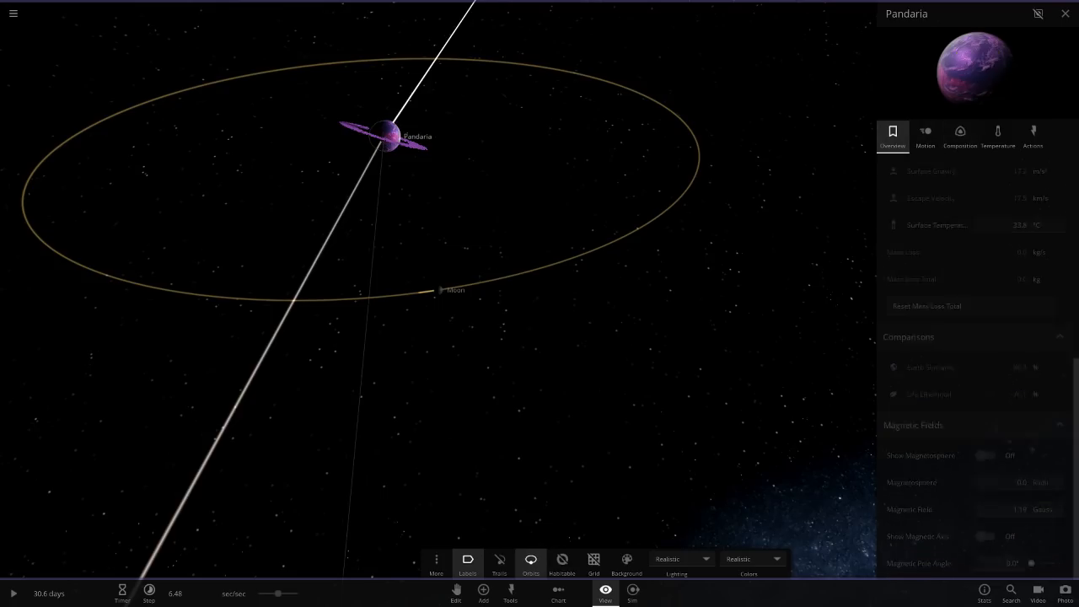
left_click(999, 135)
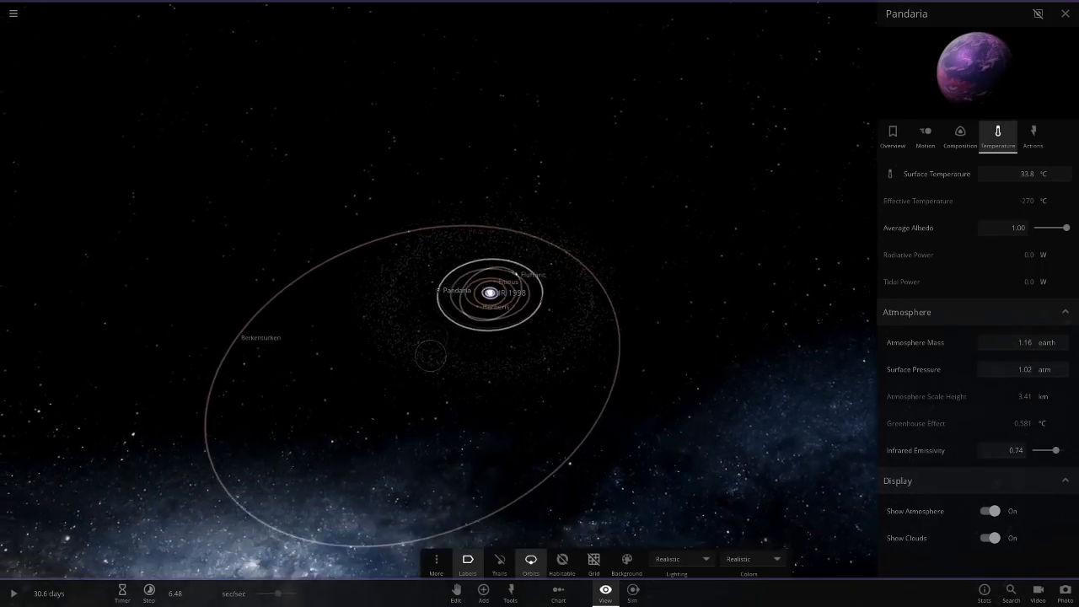
Inspect blue planet Berkentucken's readings, then dismiss its details to view the system from afar.
left_click(260, 337)
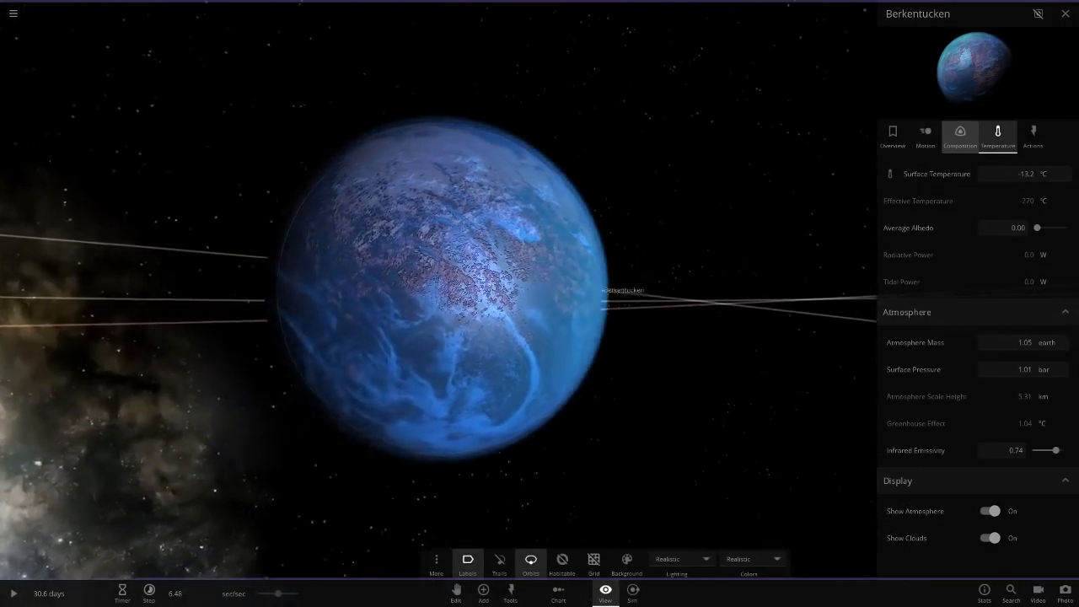
left_click(959, 135)
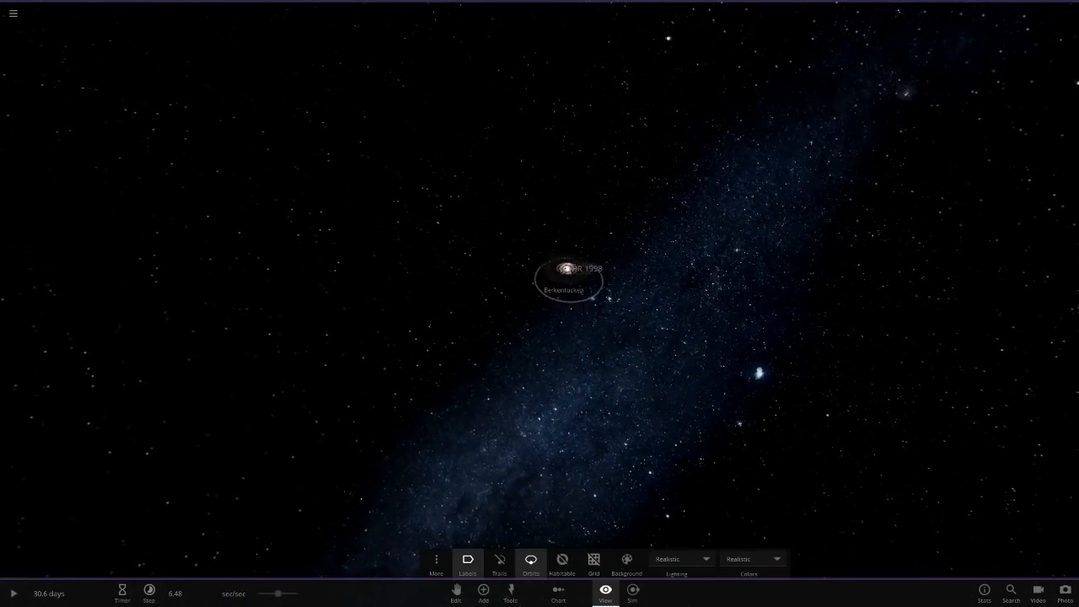
Clear the debris particles and line up all the planets by size beside HR 1998.
left_click(556, 591)
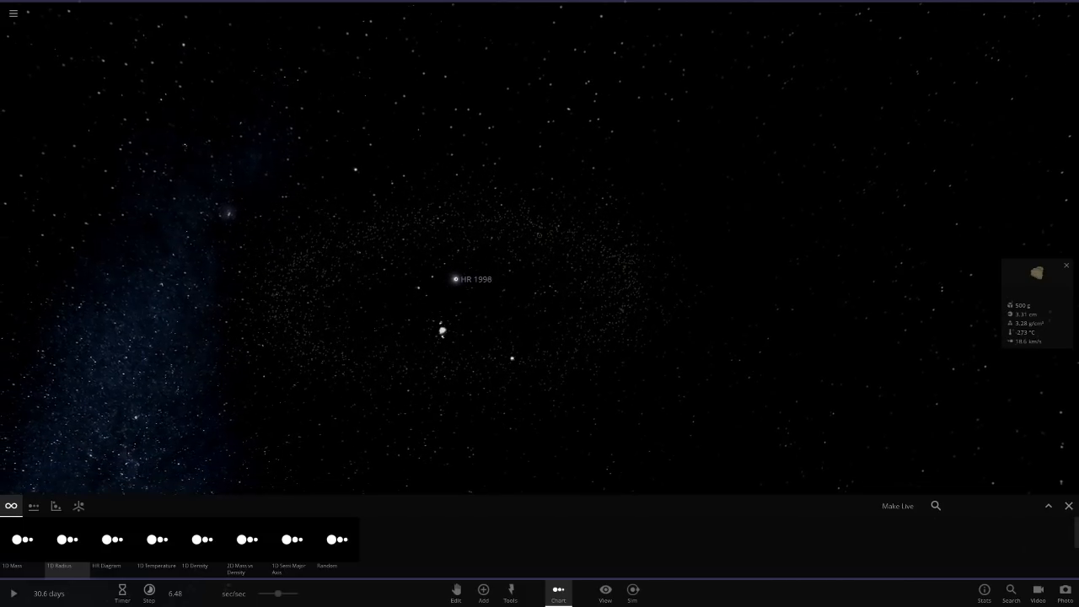
key("Ctrl+D")
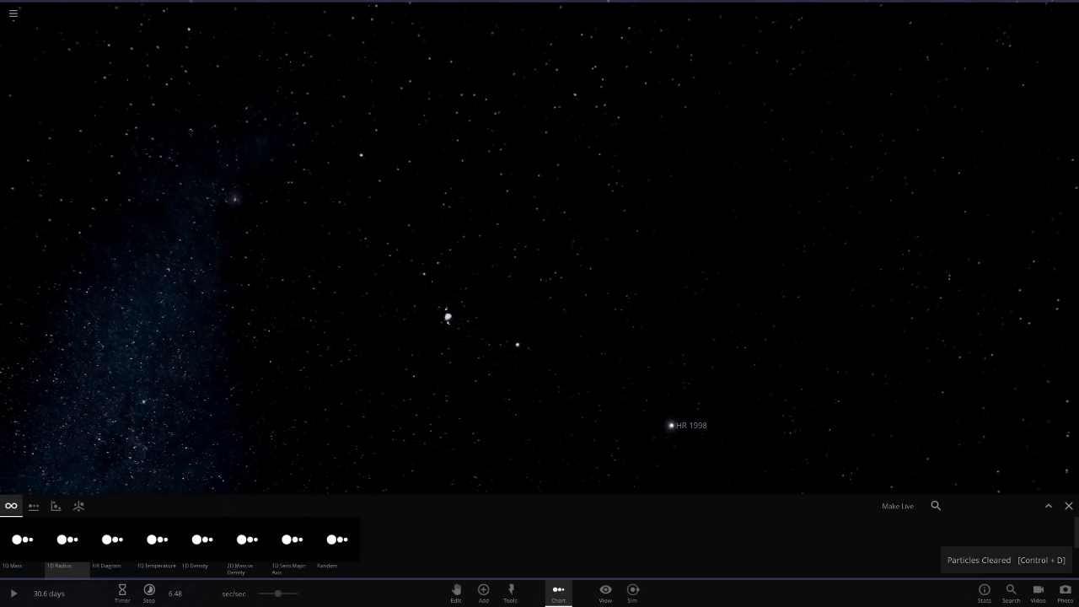
left_click(672, 425)
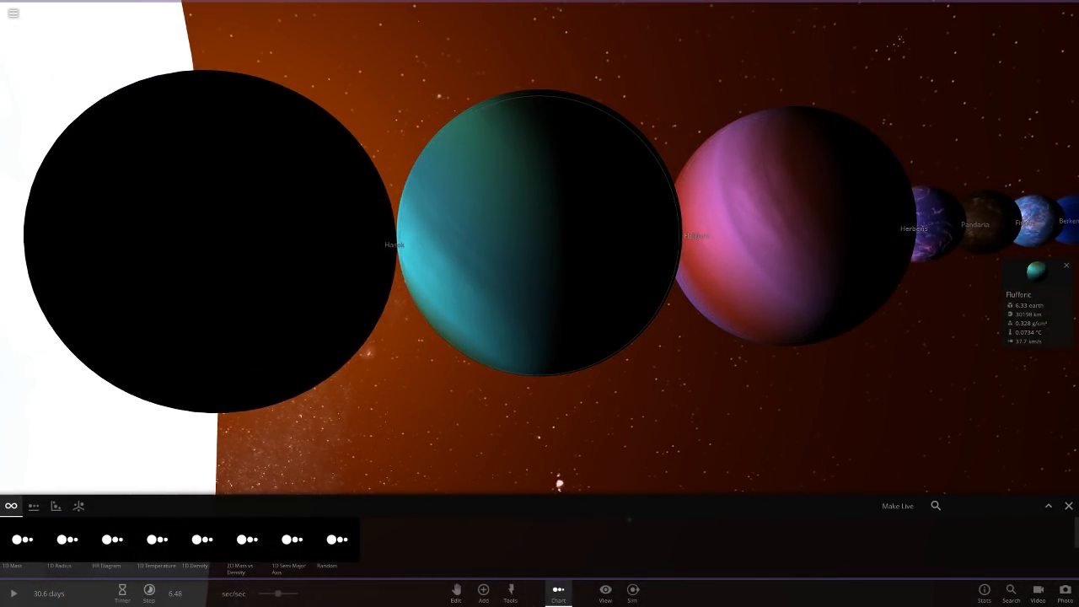
Check Flufforic's details briefly, then bring up the deep-blue planet Nixianu's overview.
left_click(1037, 270)
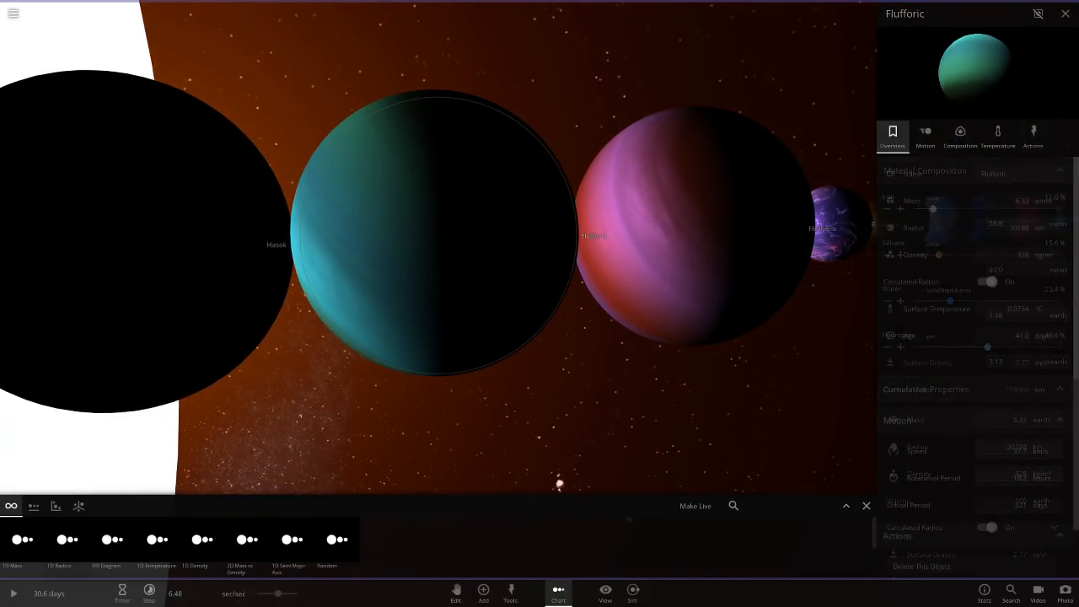
left_click(1063, 13)
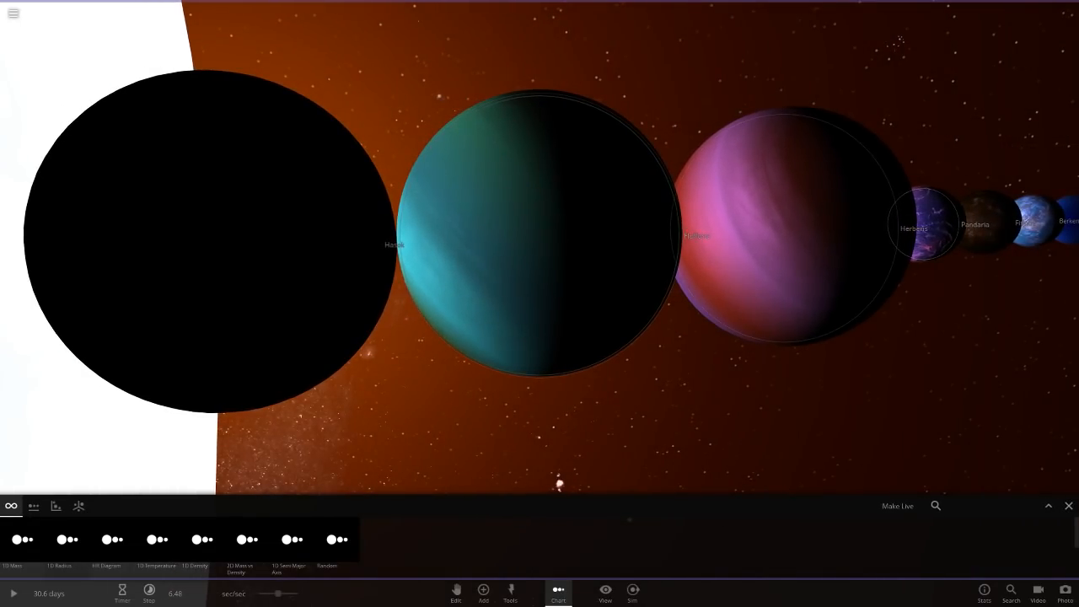
left_click(927, 228)
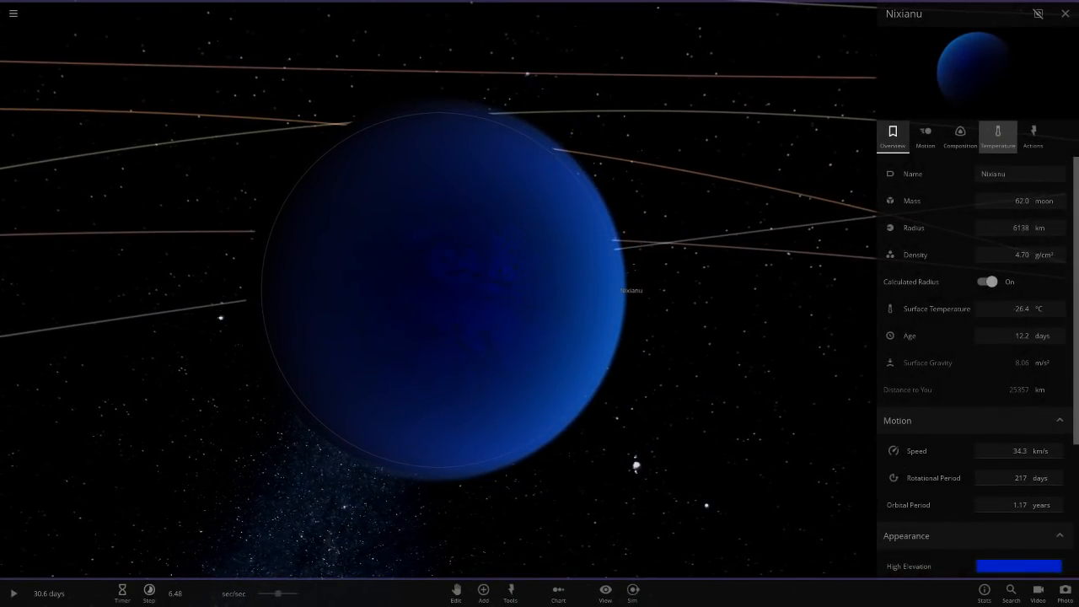
Review Nixianu's temperature readings and hide its atmosphere and clouds.
left_click(999, 135)
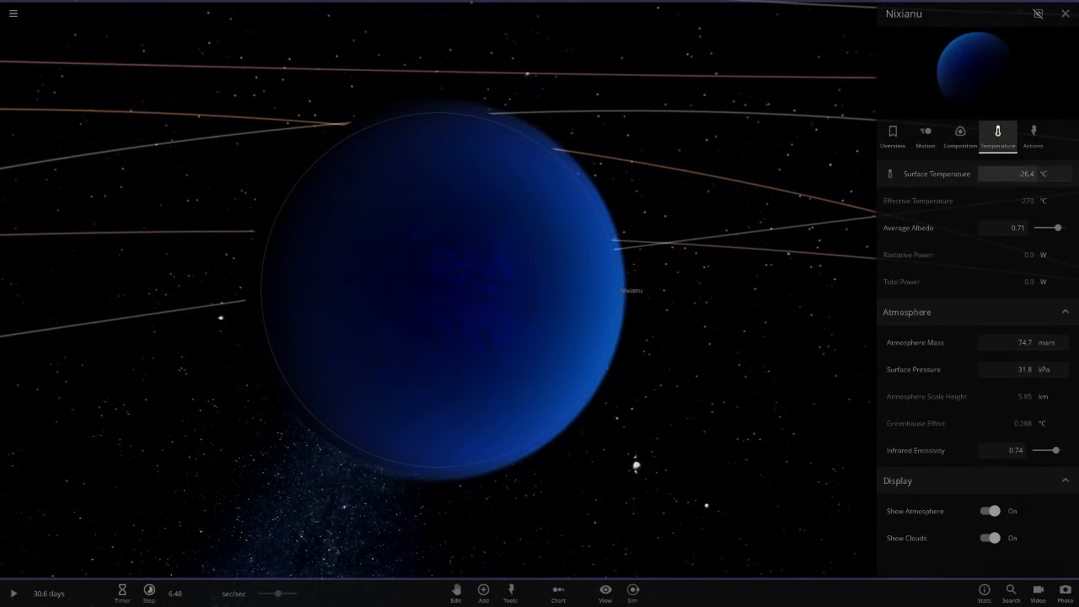
left_click(892, 135)
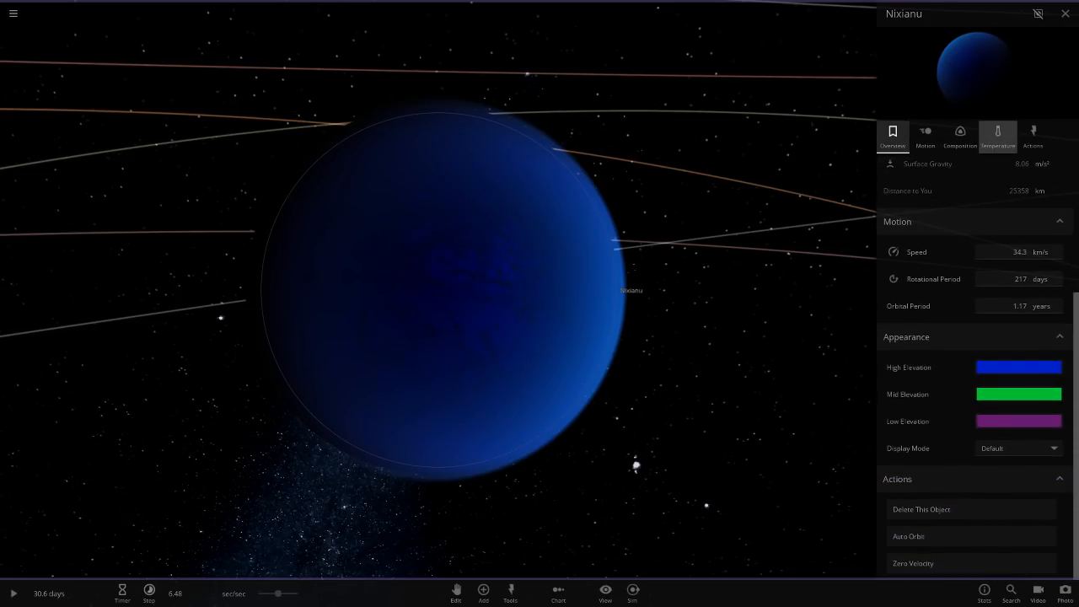
left_click(999, 135)
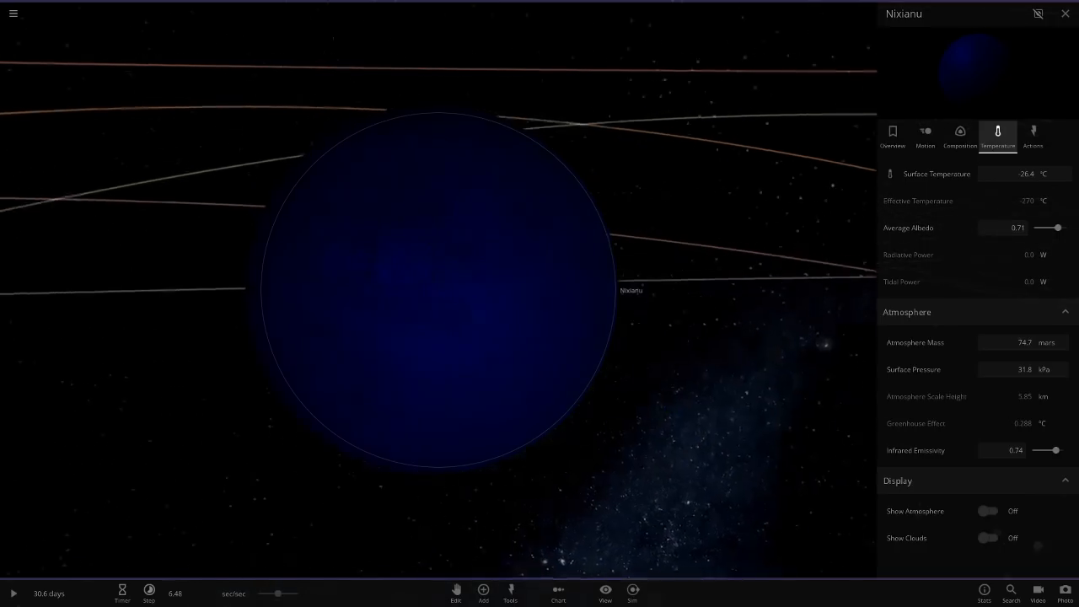
Select the rocky body Fitinus, dismiss its details and line the planets up again.
left_click(994, 511)
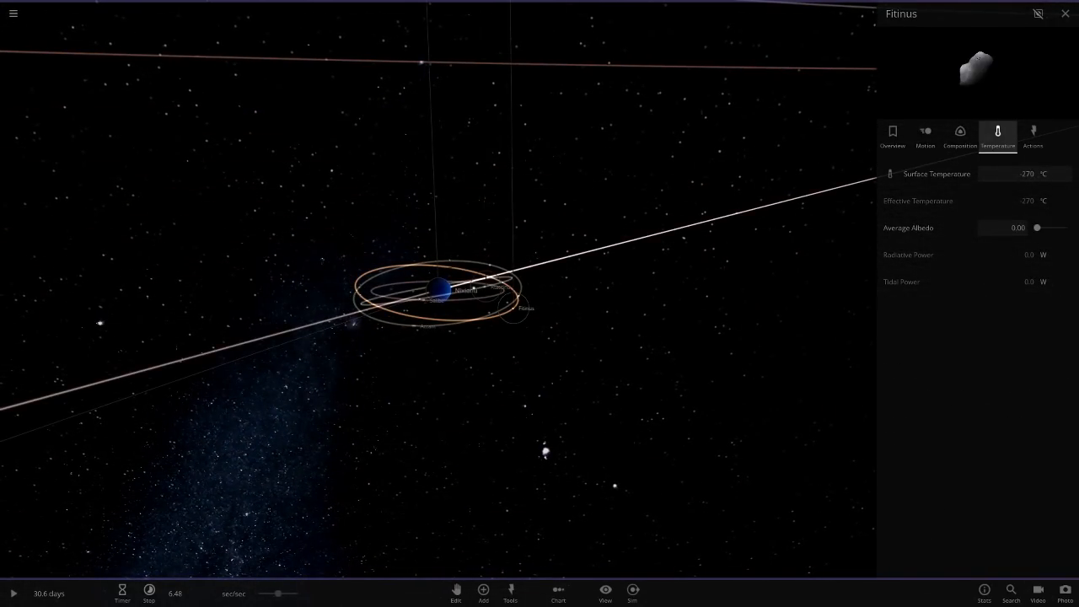
left_click(1063, 15)
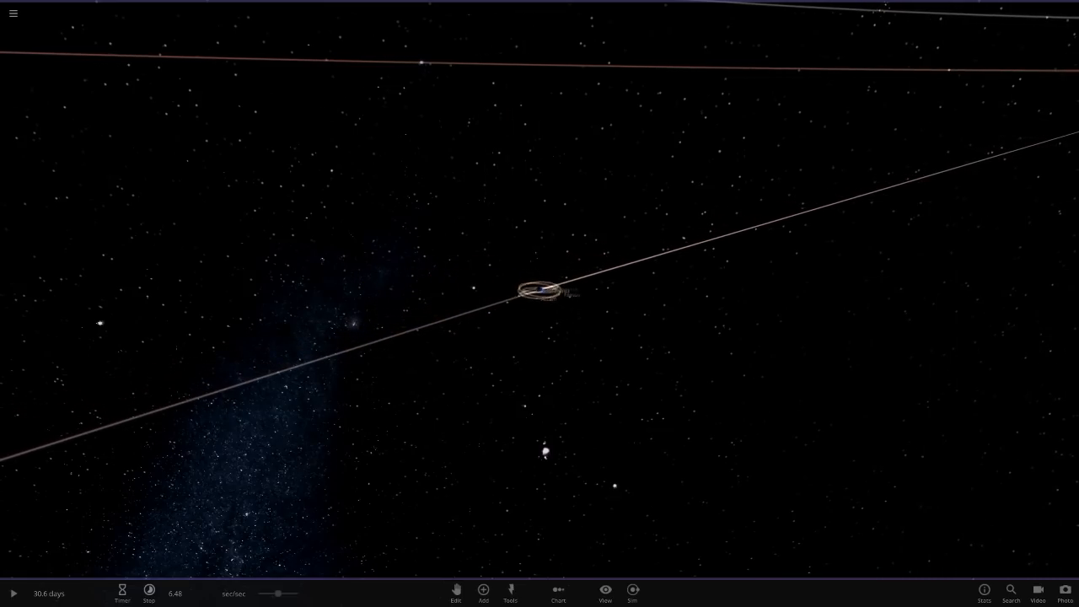
left_click(557, 590)
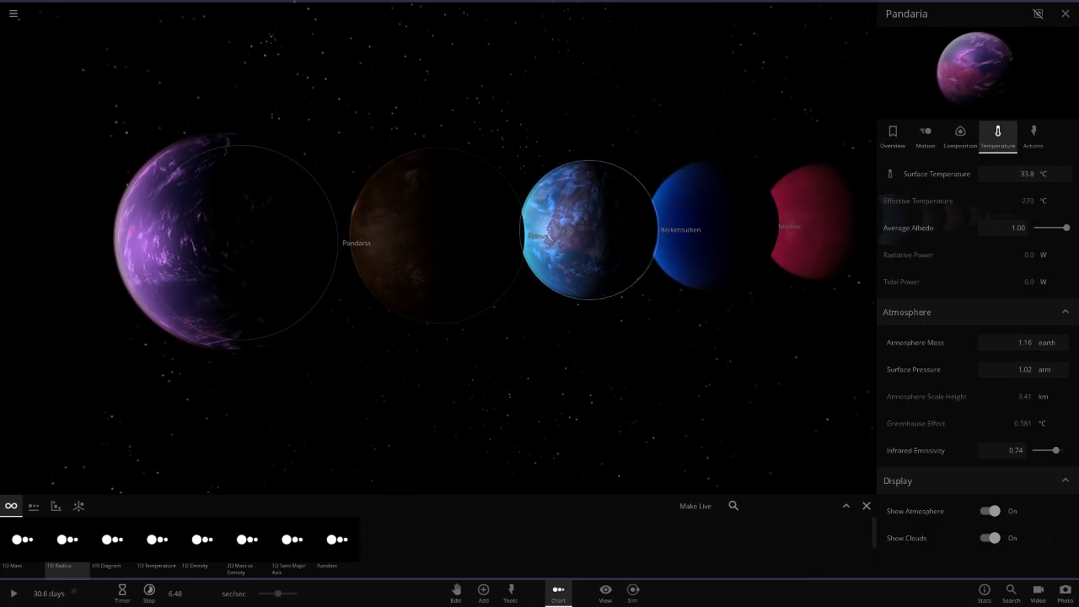
Compare Berkentucken's and Pandaria's readings in the lineup, then view the row from farther back.
left_click(682, 229)
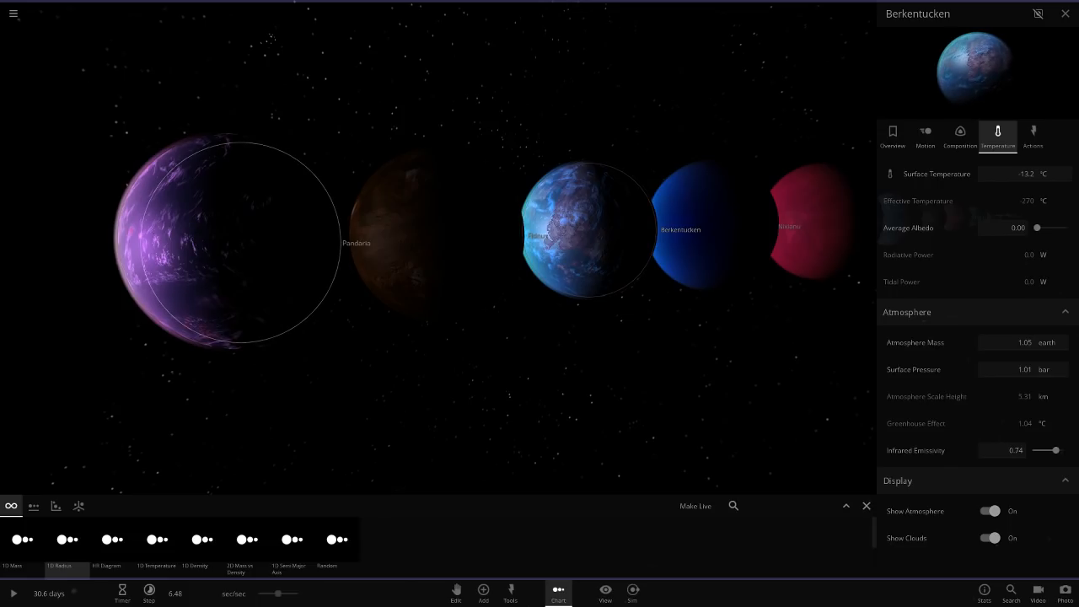
left_click(228, 245)
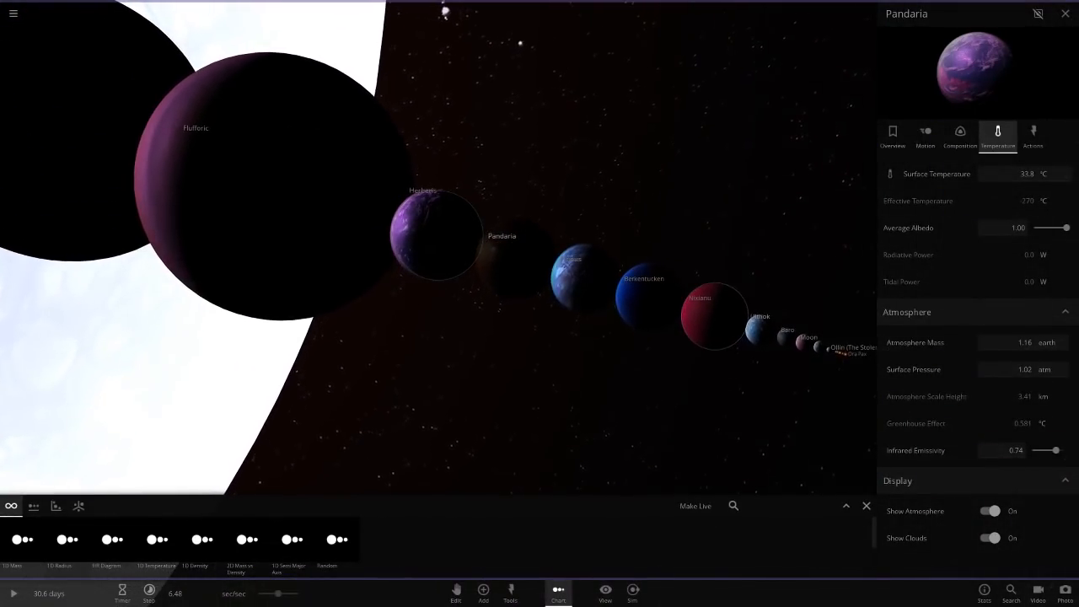
left_click(1062, 13)
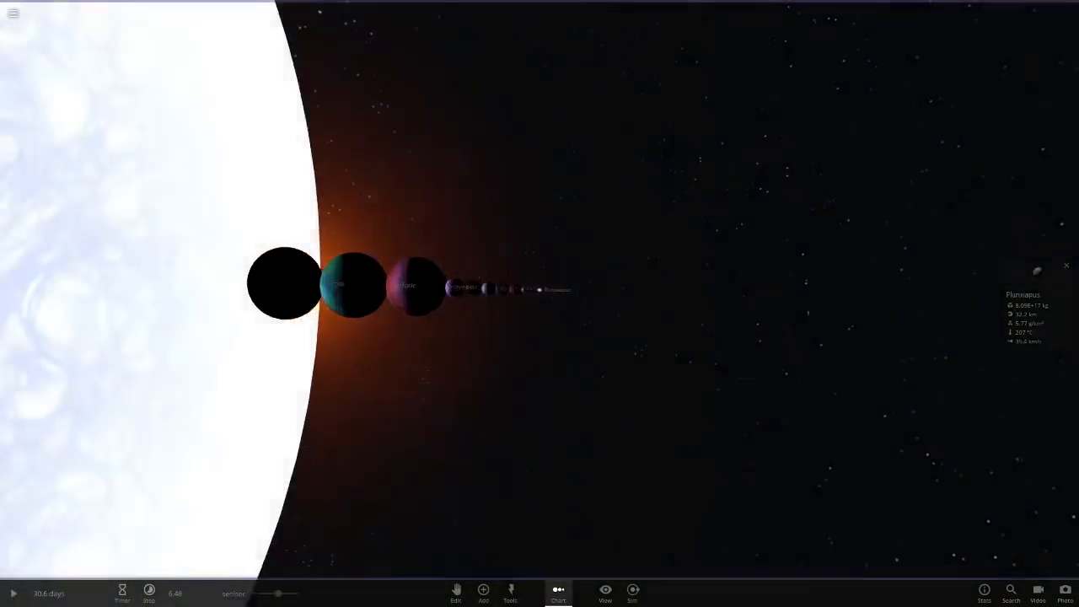
Switch the Lighting mode from Realistic so the lined-up planets show their full colours.
left_click(605, 594)
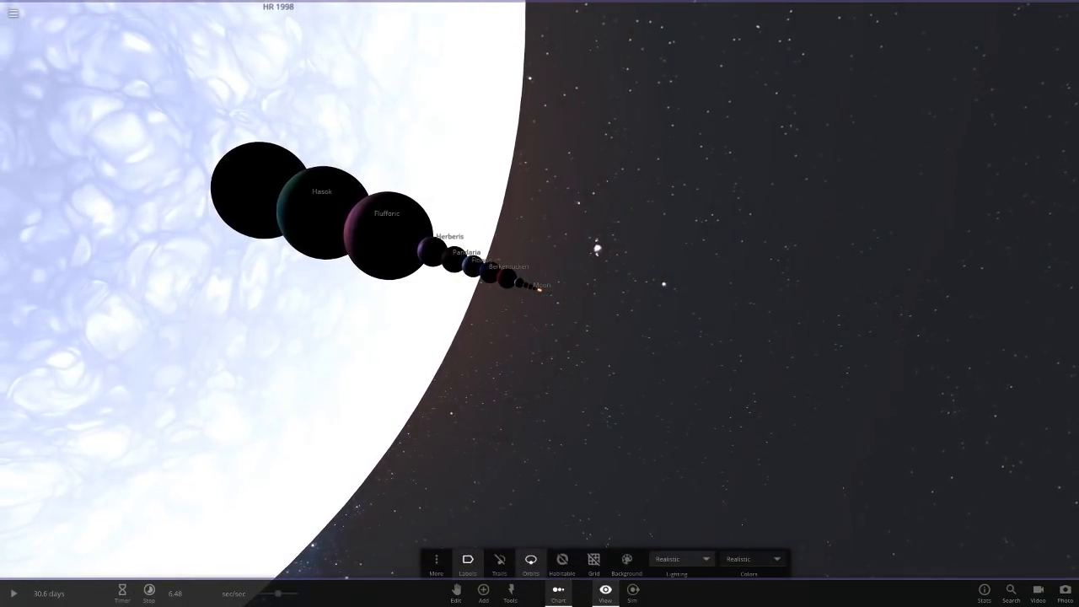
left_click(705, 560)
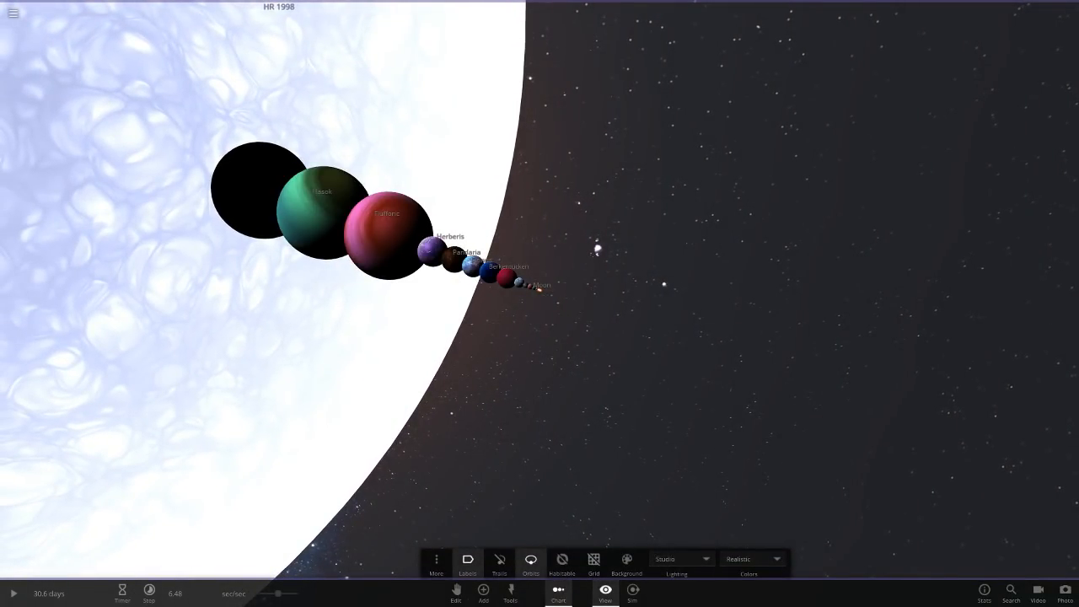